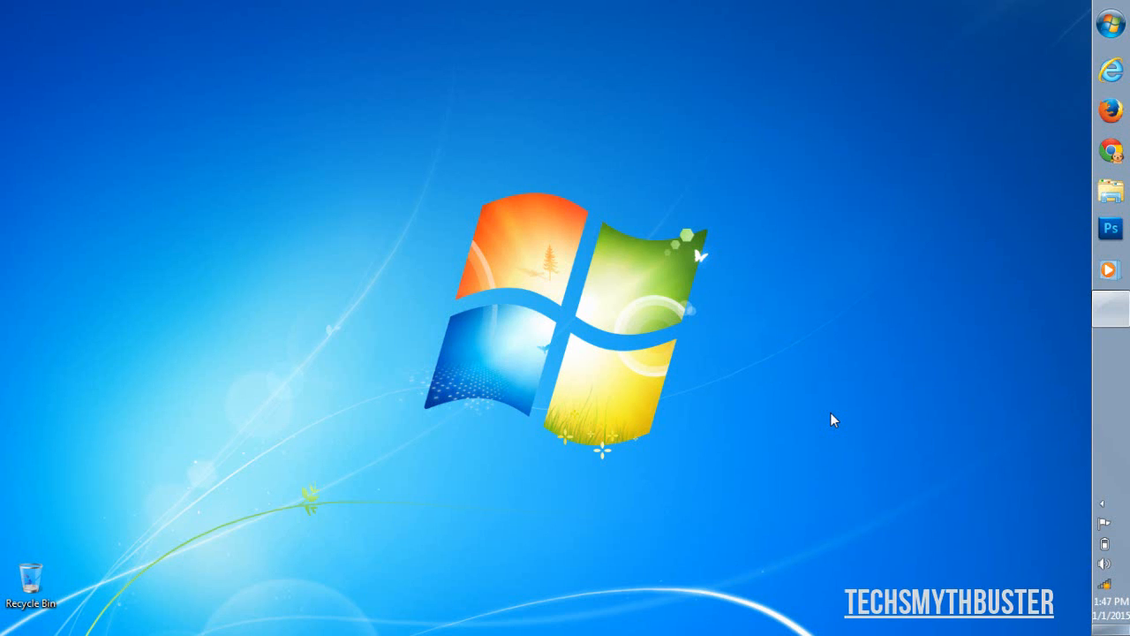
Bring up Control Panel from the desktop and go into Power Options
click(1111, 627)
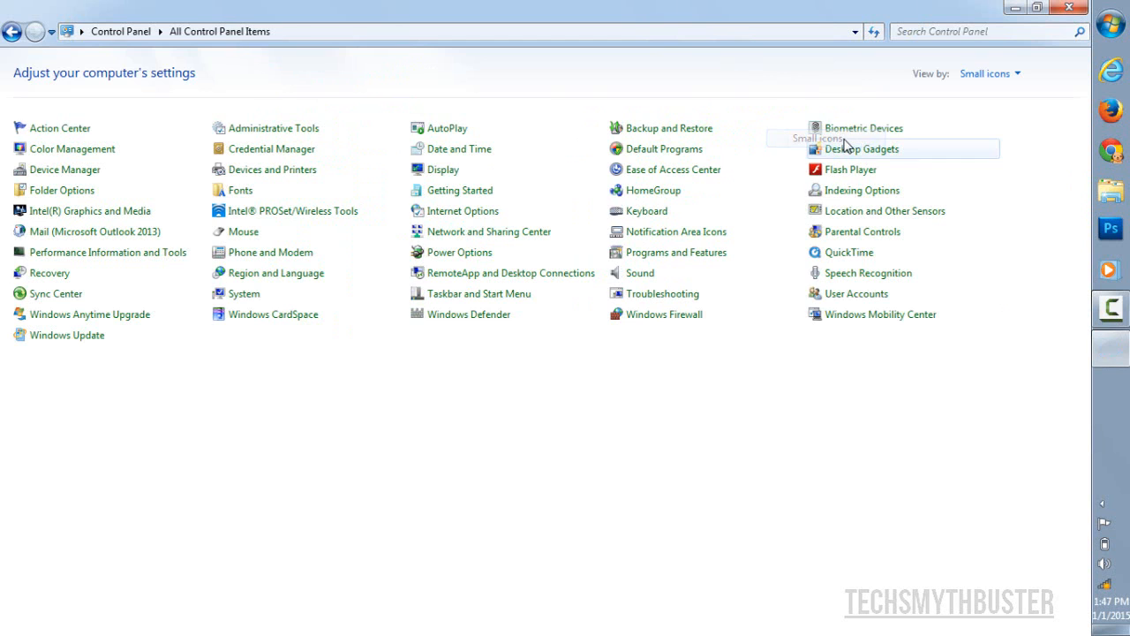
mouse_move(783, 413)
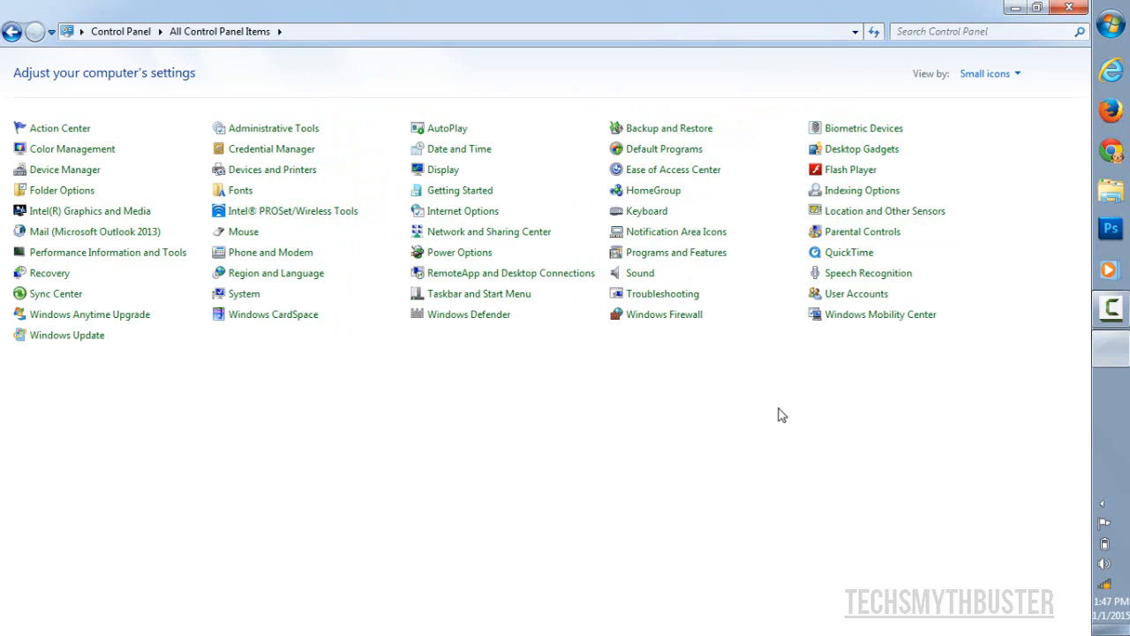
mouse_move(480, 262)
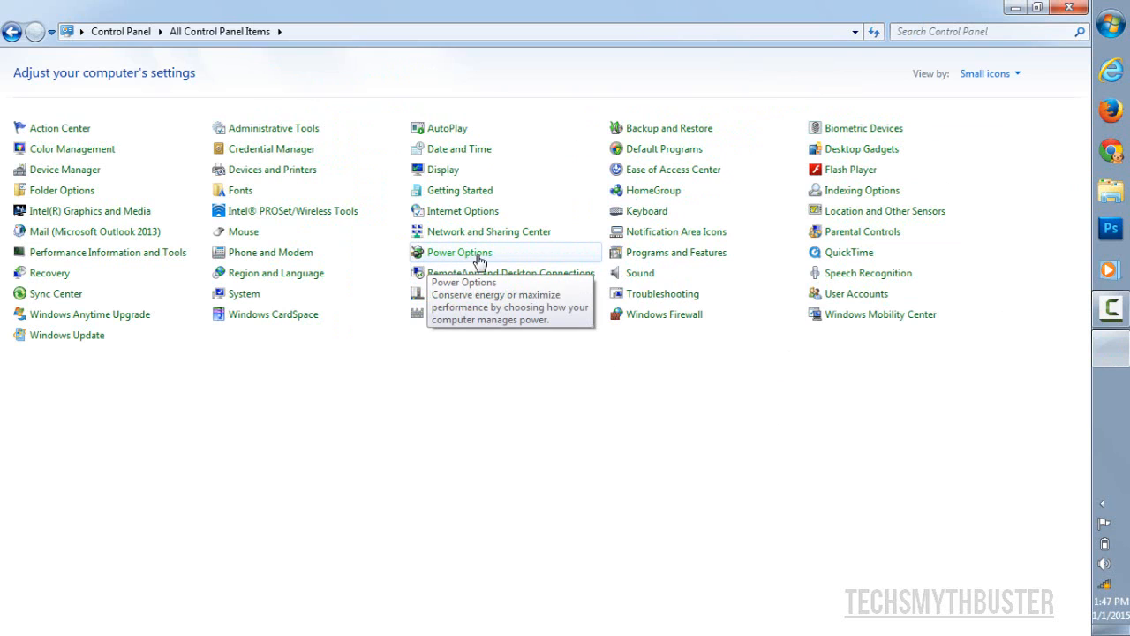
click(460, 252)
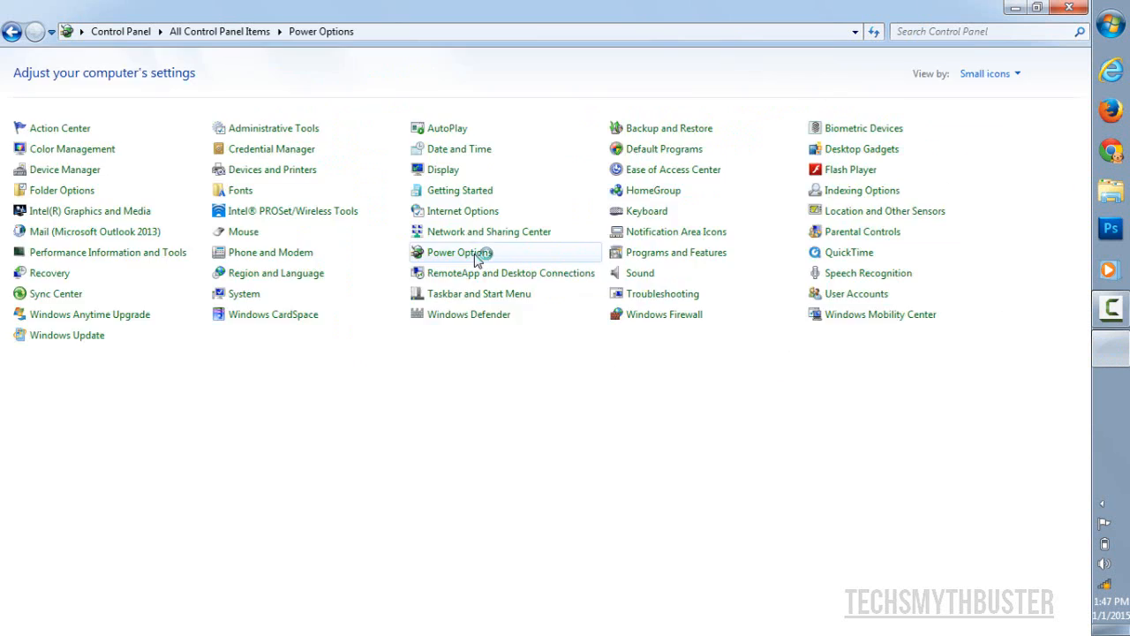
Load the Power Options page with the Balanced plan shown as active
click(458, 251)
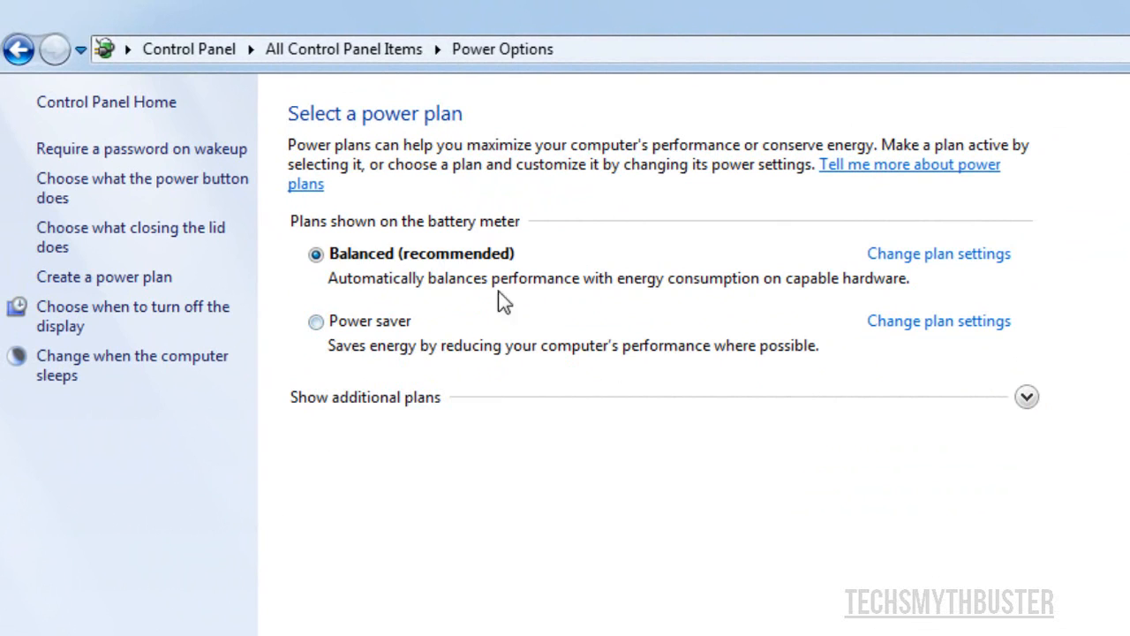
mouse_move(919, 263)
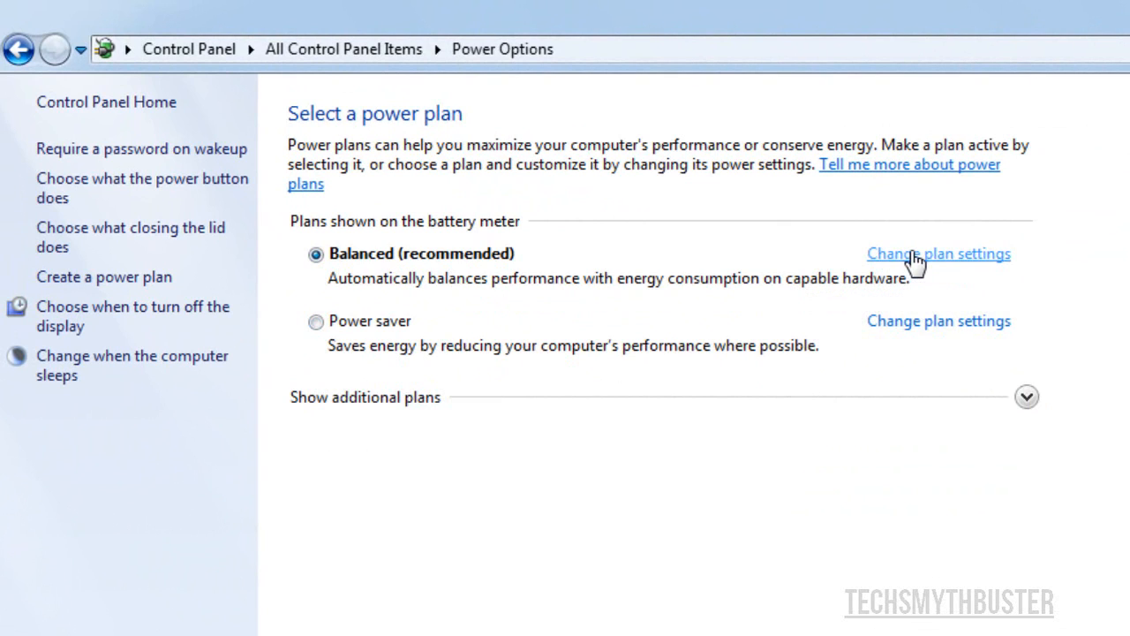
In Balanced plan settings, set battery dim to 2 minutes and display off to 5 minutes
click(938, 255)
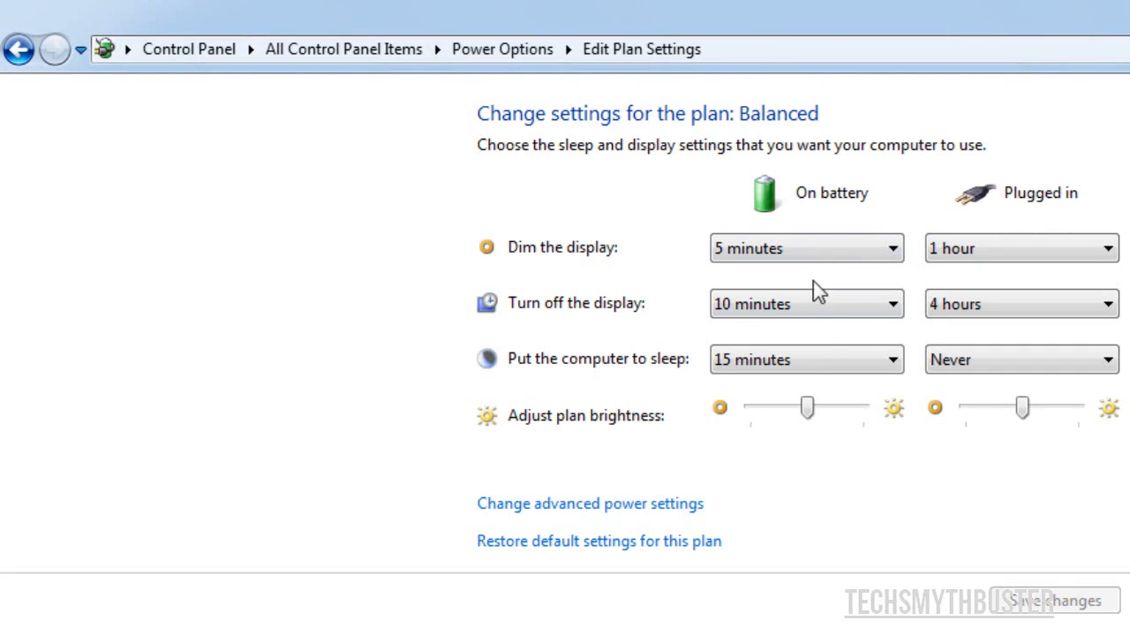
mouse_move(1045, 212)
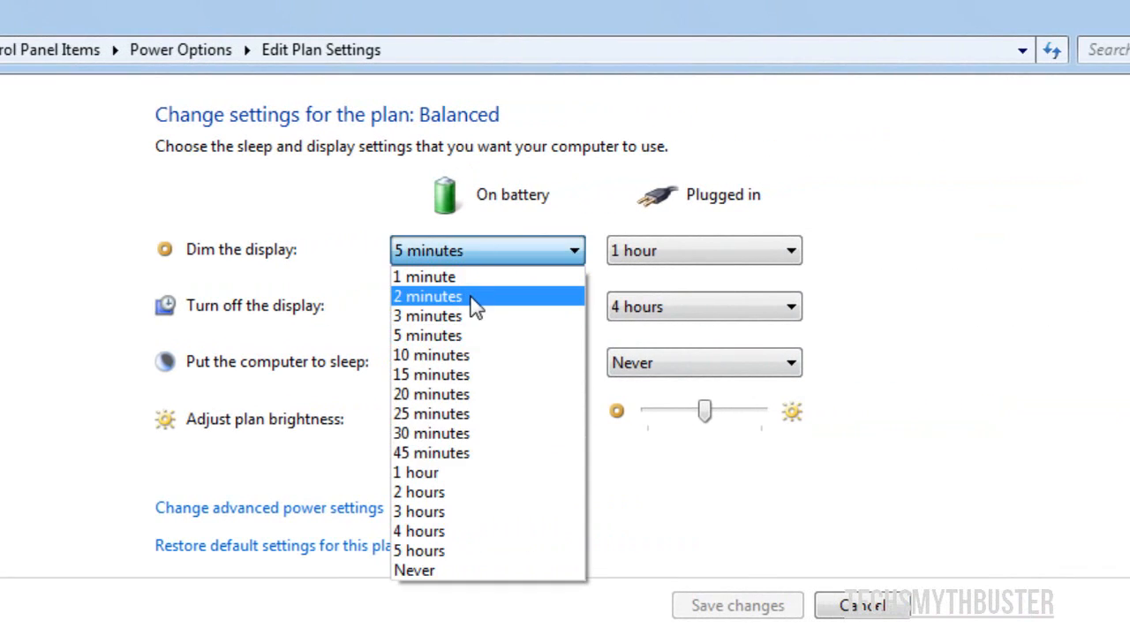
click(428, 297)
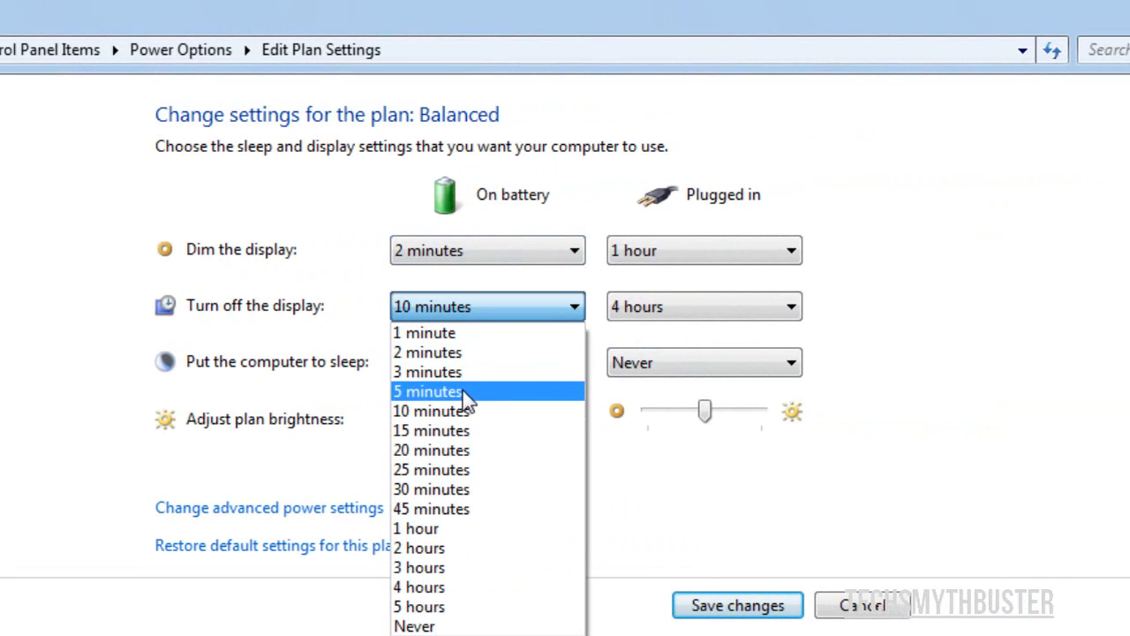
click(427, 392)
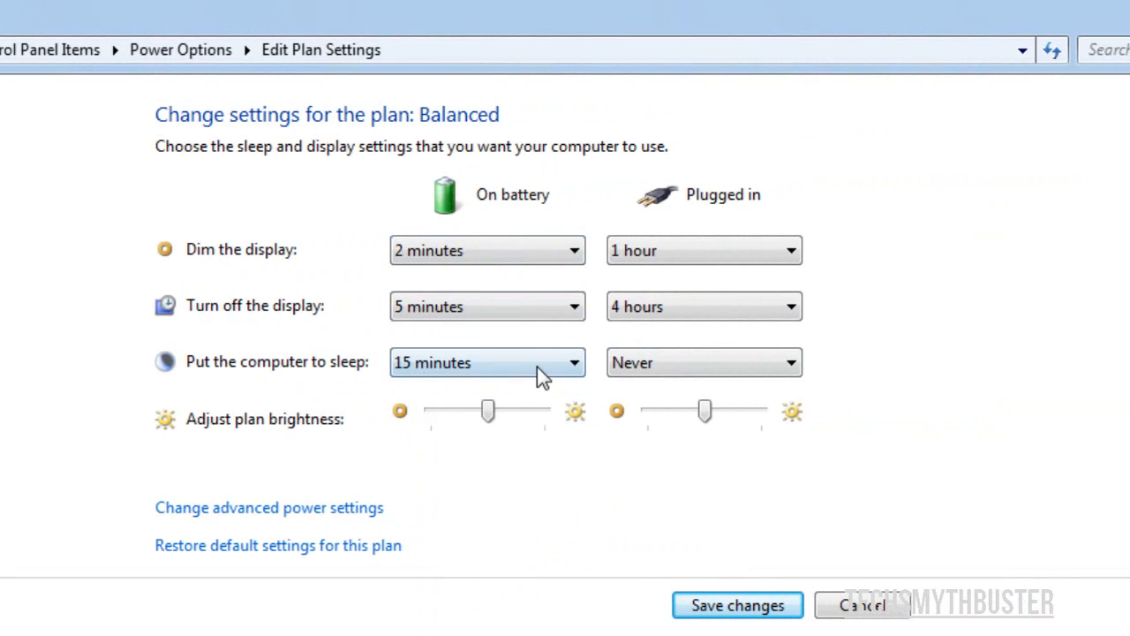
click(488, 362)
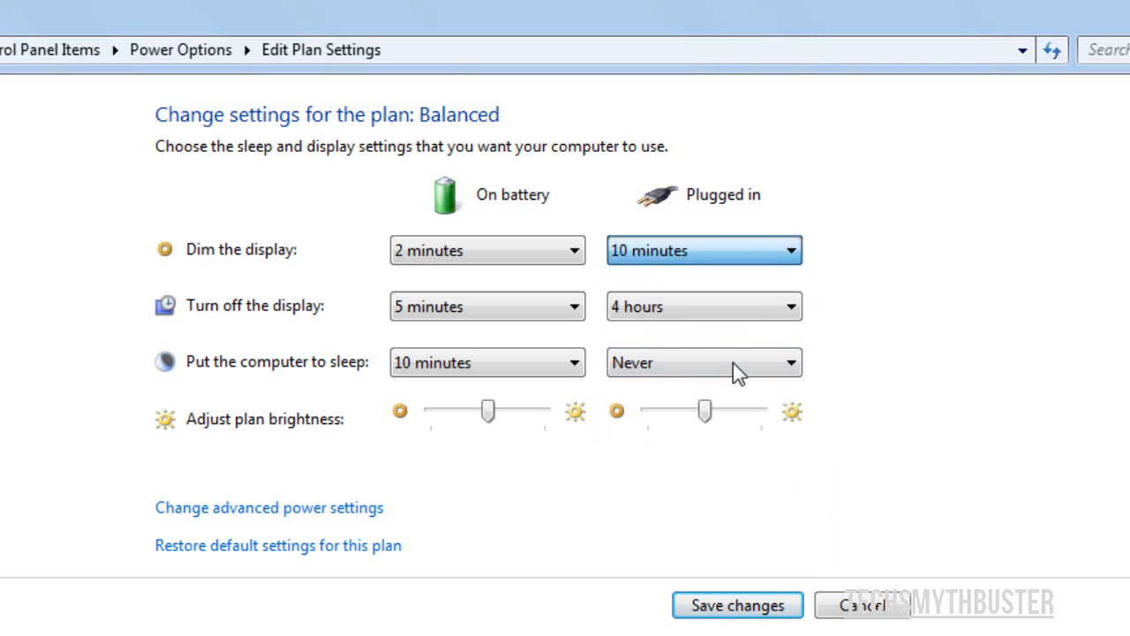
mouse_move(770, 264)
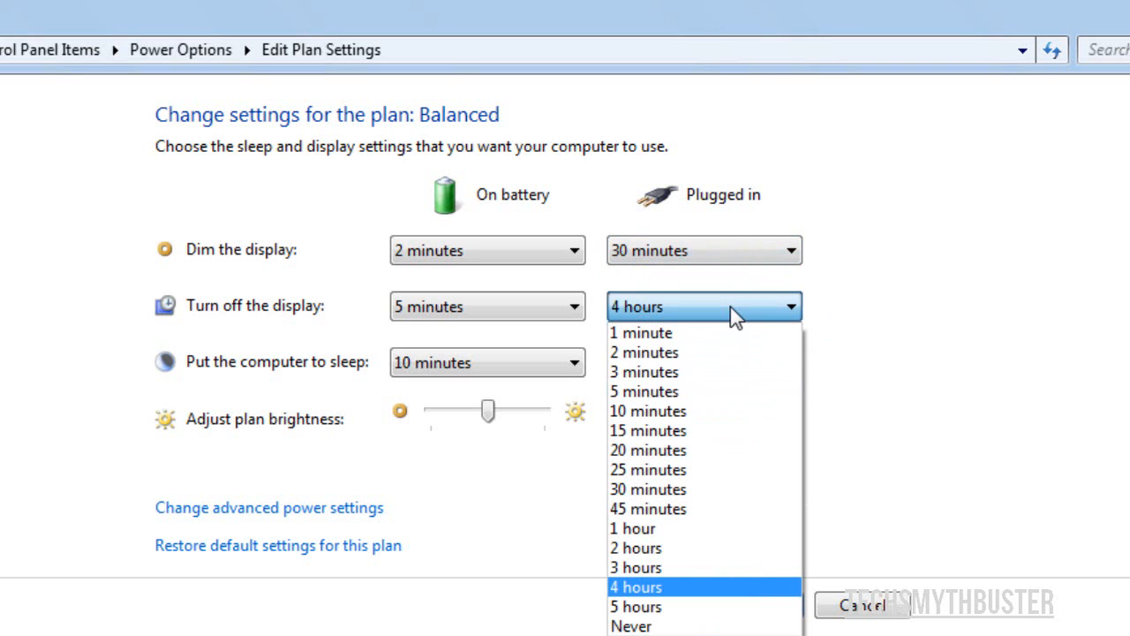
mouse_move(710, 406)
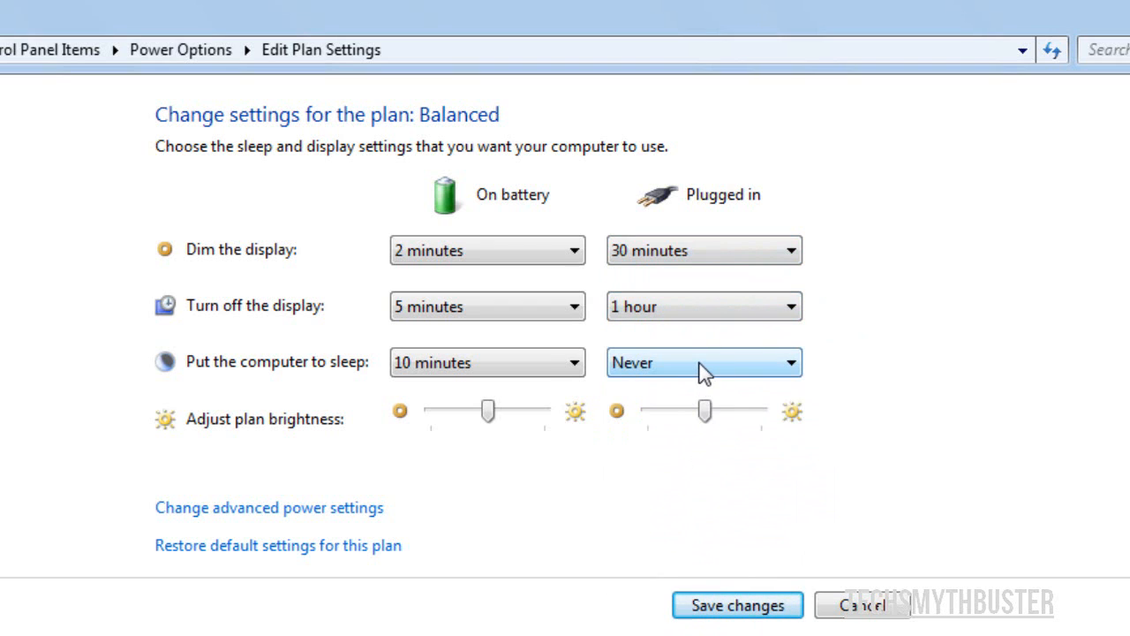
Set the plugged-in sleep delay to 2 hours
click(703, 362)
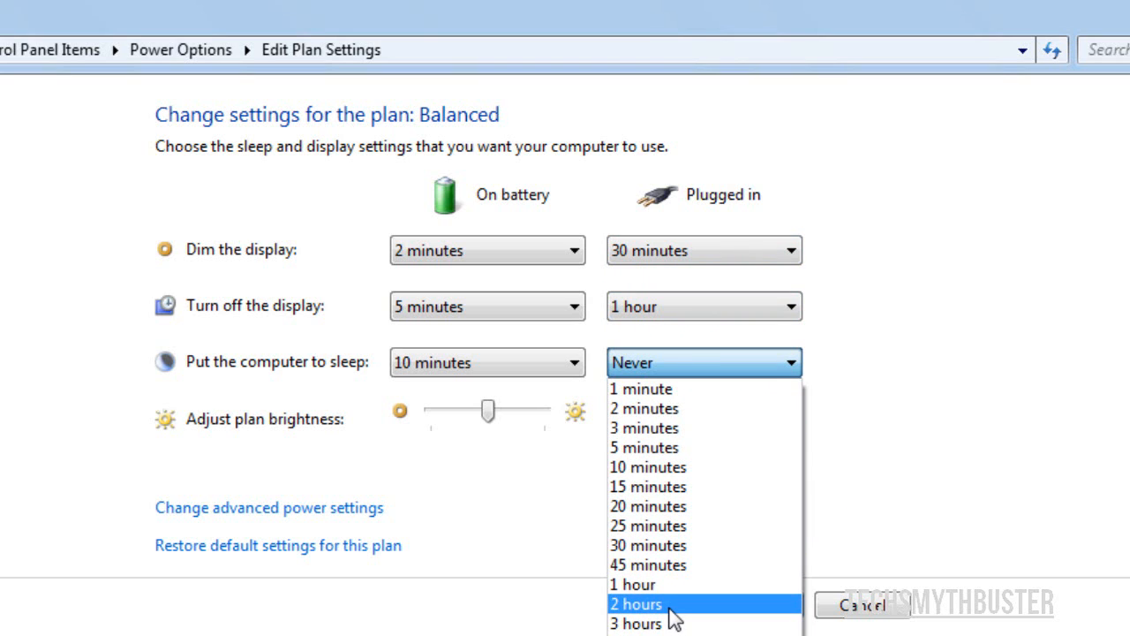
click(636, 603)
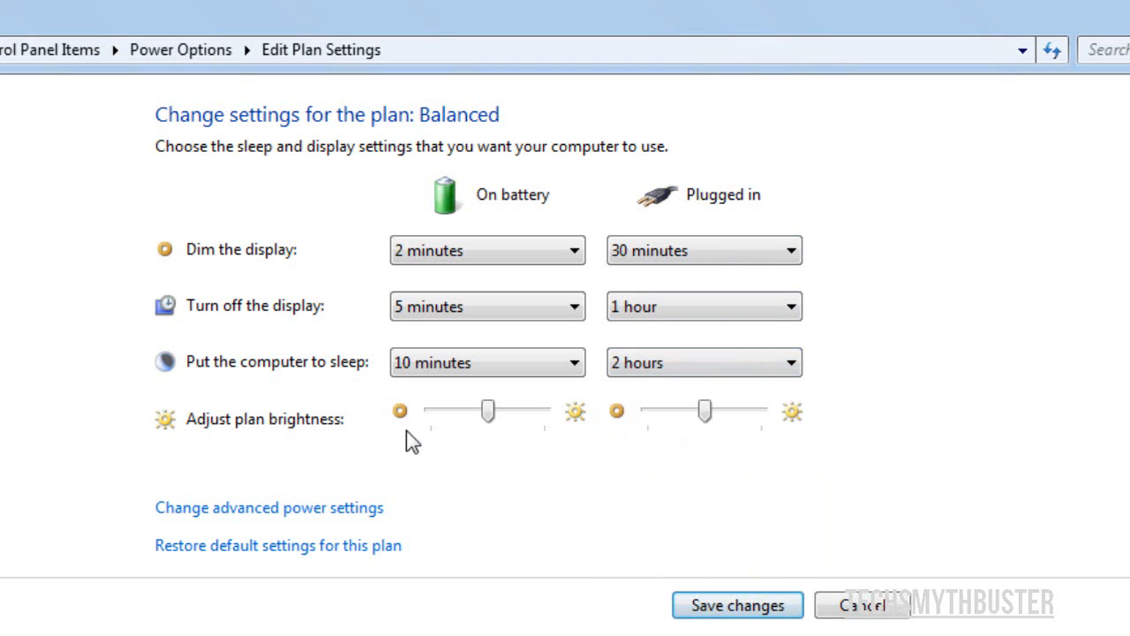